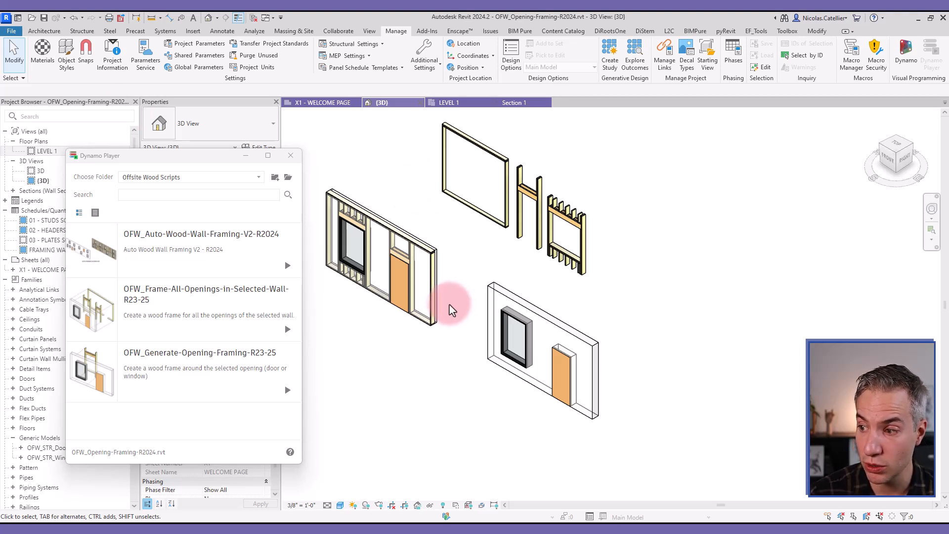
pyautogui.moveTo(111, 330)
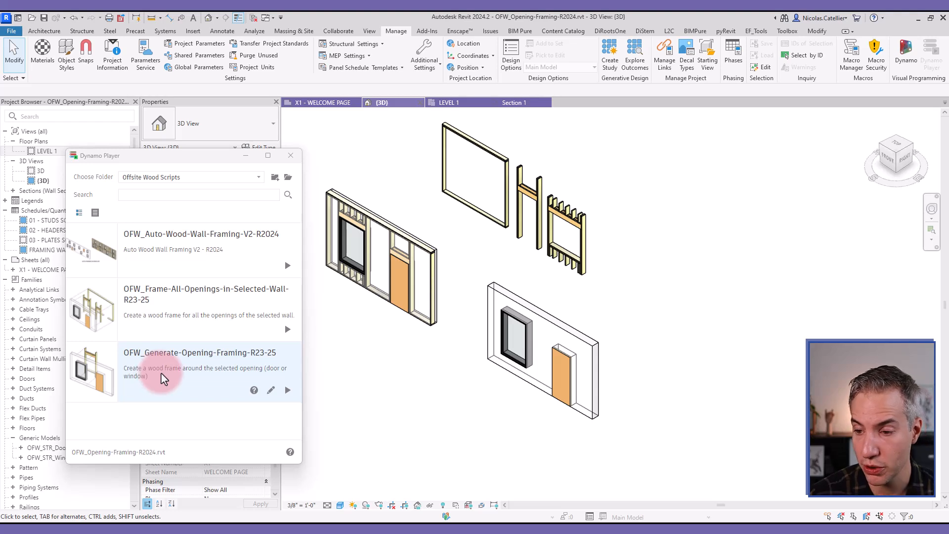
# Run OFW_Generate-Opening-Framing-R23-25 on the window and select the resulting triple-header frame
pyautogui.click(288, 390)
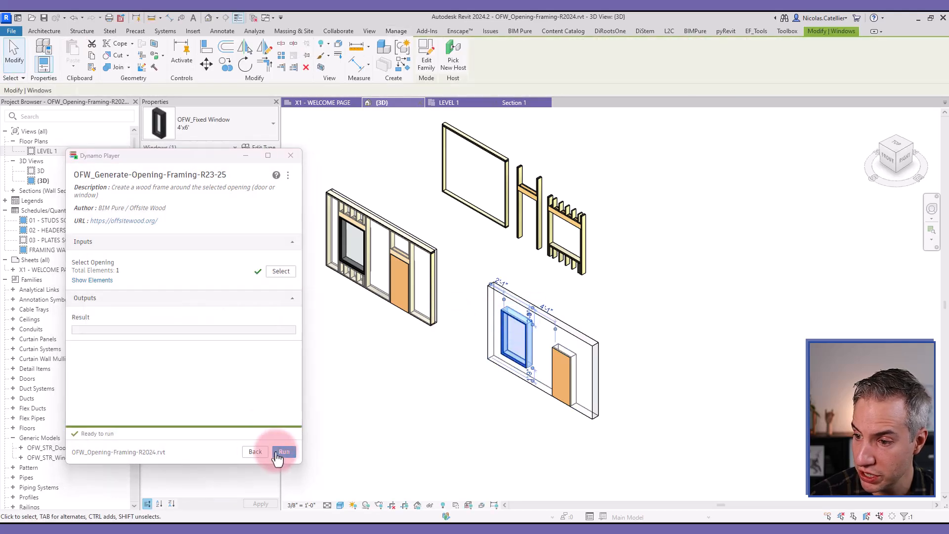
pyautogui.click(284, 451)
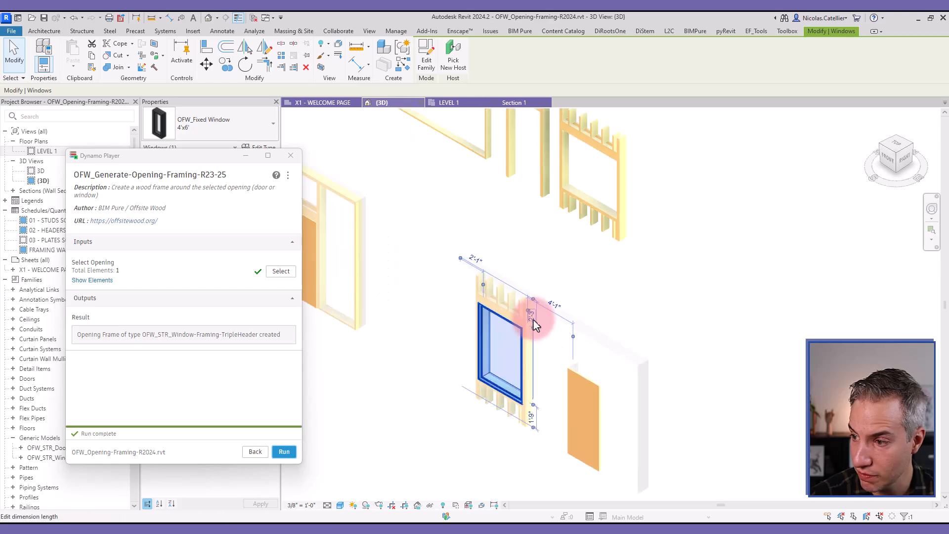
pyautogui.click(533, 318)
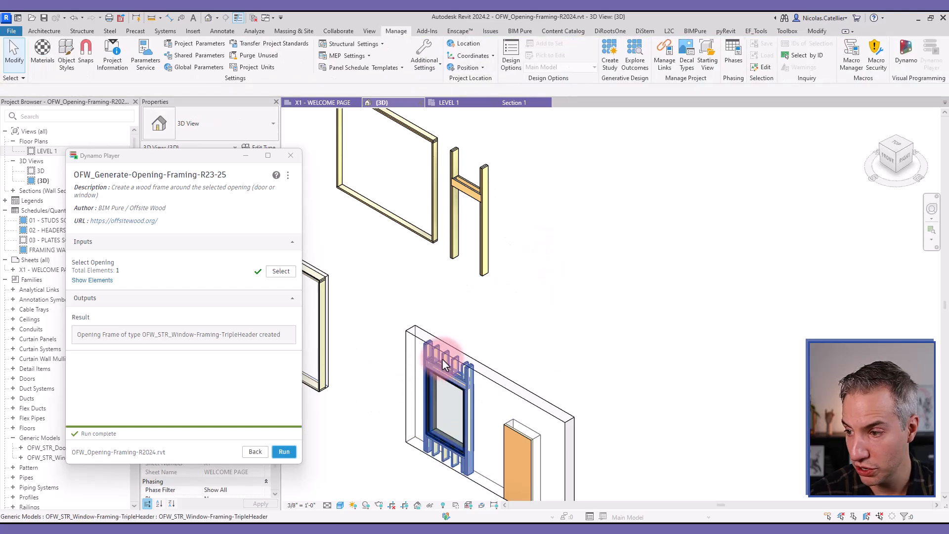
pyautogui.click(255, 451)
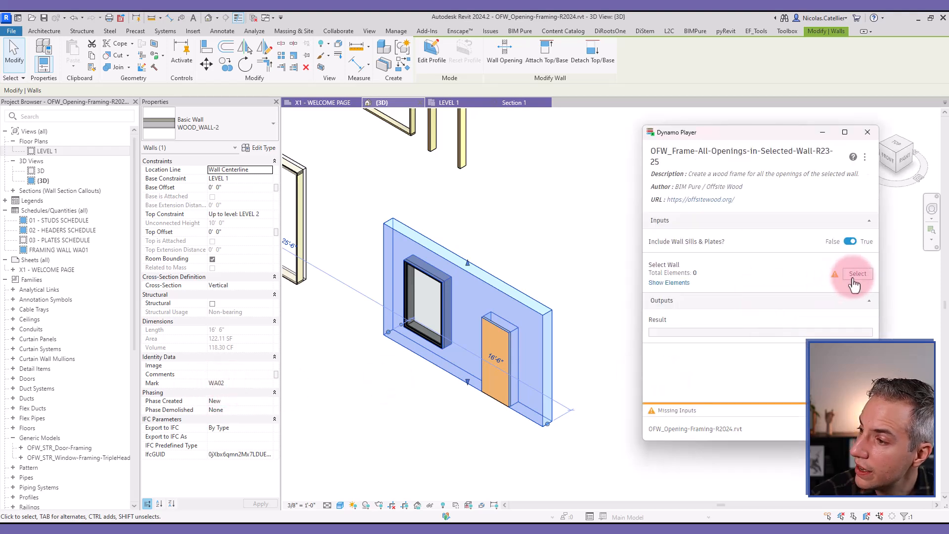
# Assign the wall holding the window and door as the all-openings script's input
pyautogui.click(857, 273)
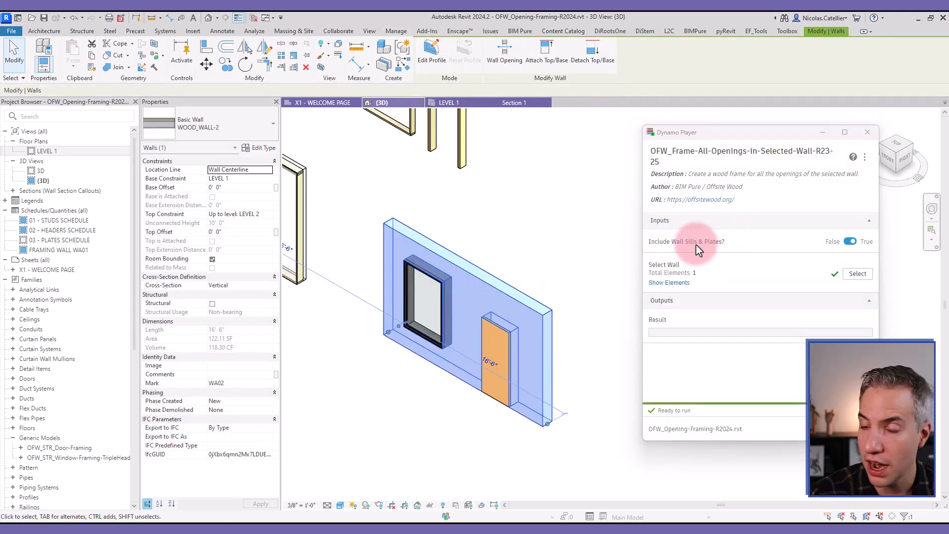
pyautogui.moveTo(808, 257)
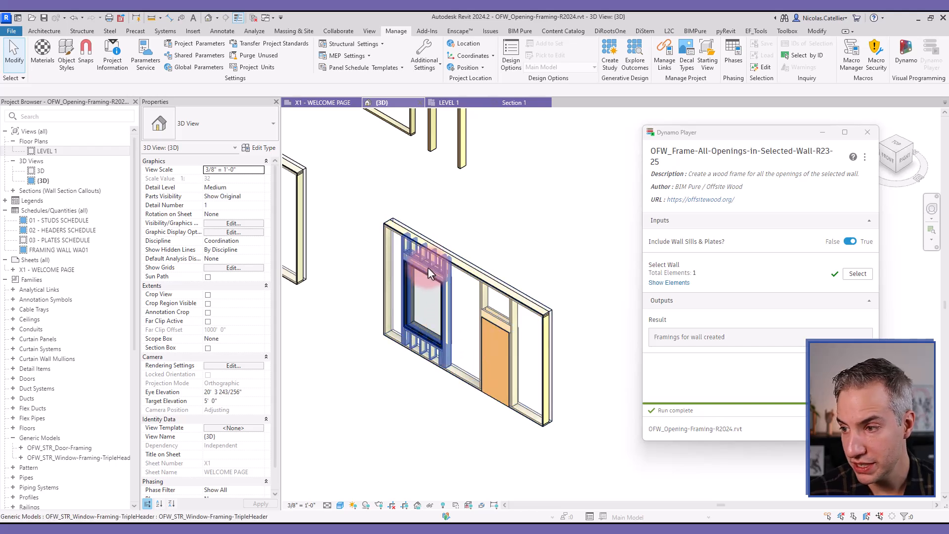
pyautogui.moveTo(430, 273)
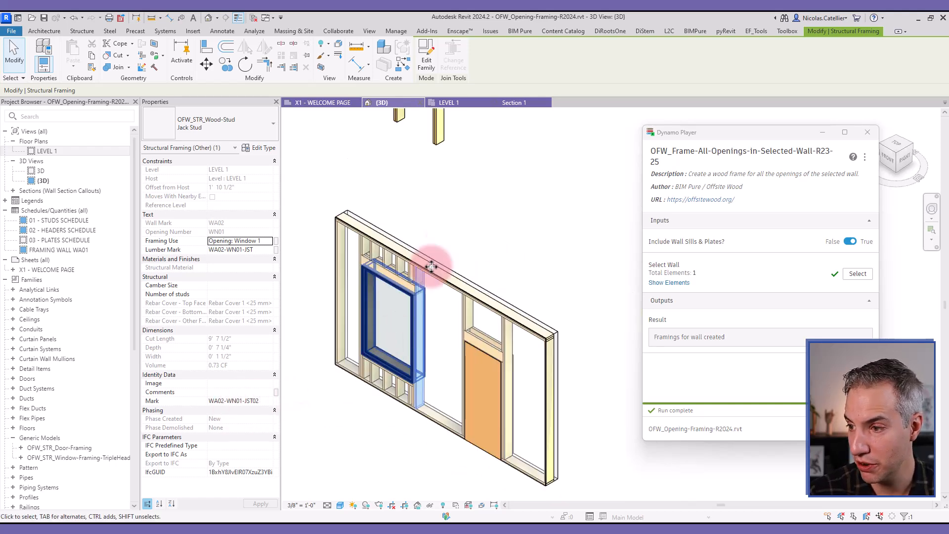
# Turn off Cripples Visibility on the window's triple-header frame type, then view Section 1
pyautogui.click(401, 266)
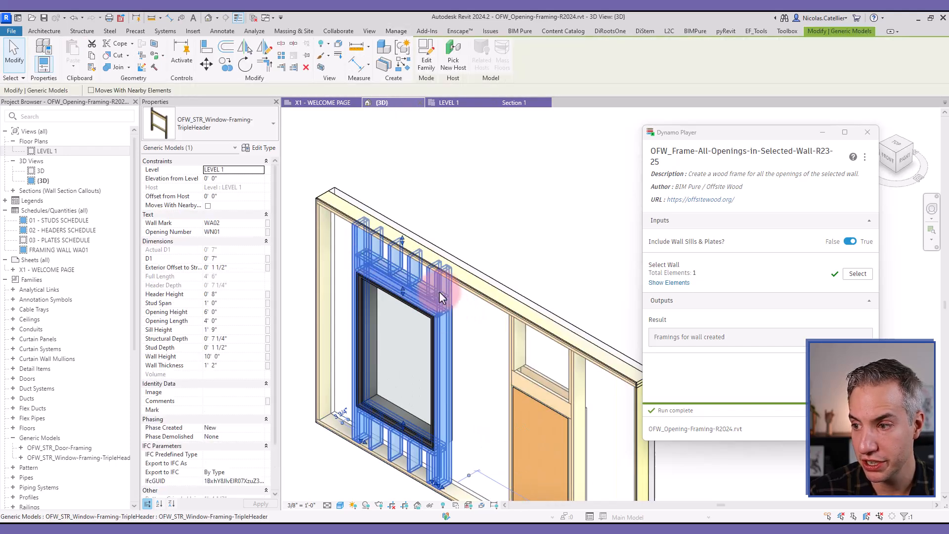
pyautogui.click(260, 147)
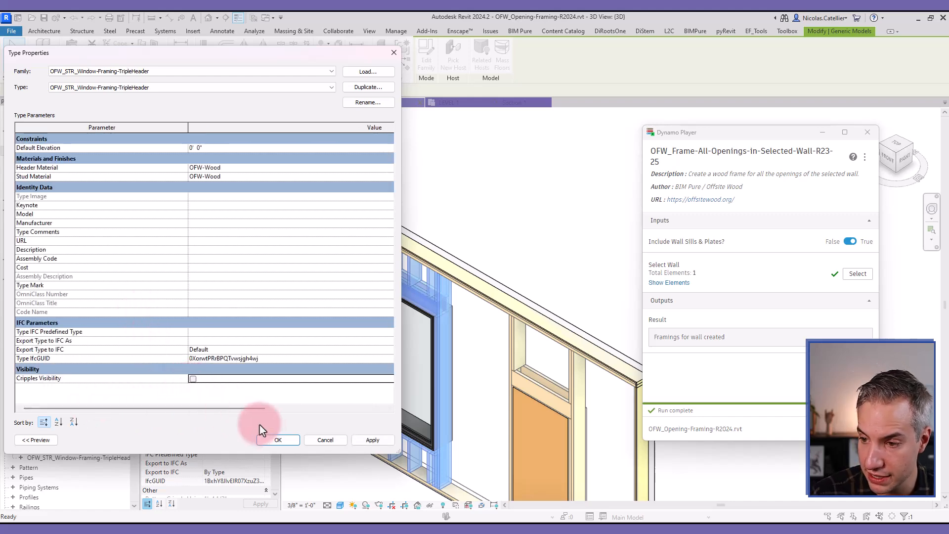
pyautogui.click(278, 440)
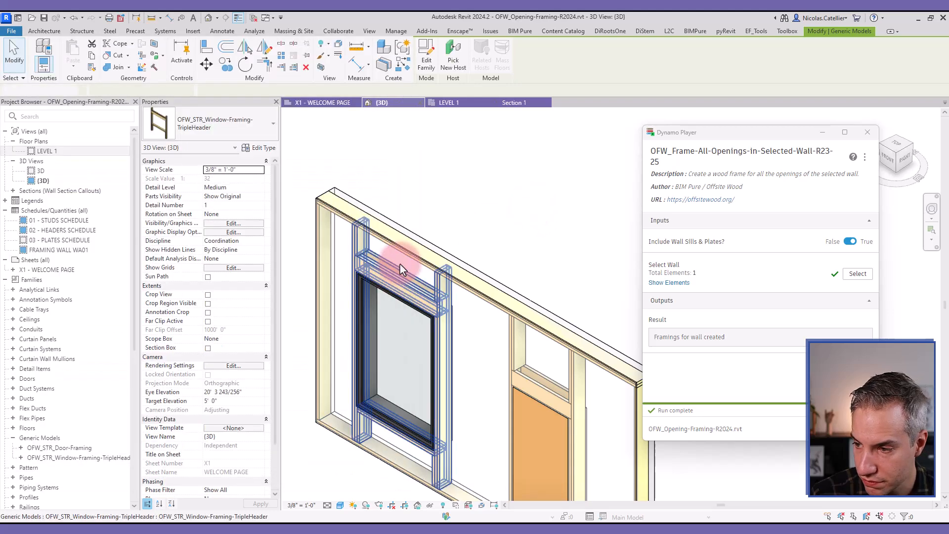
pyautogui.doubleClick(46, 150)
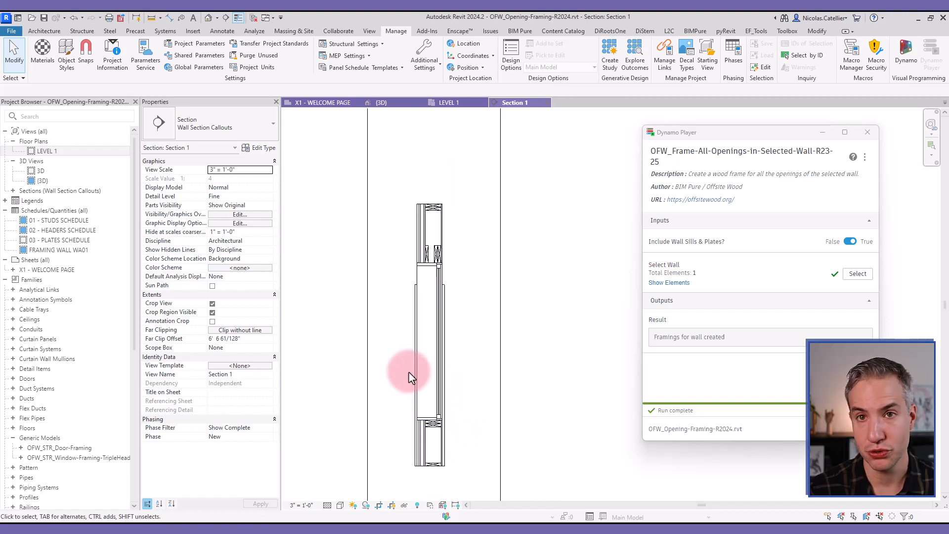
pyautogui.moveTo(472, 224)
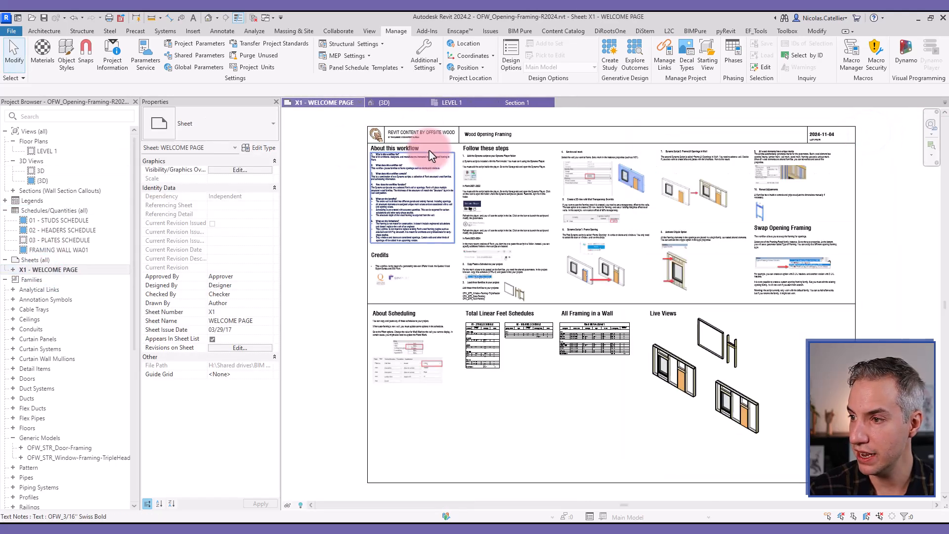
pyautogui.moveTo(425, 216)
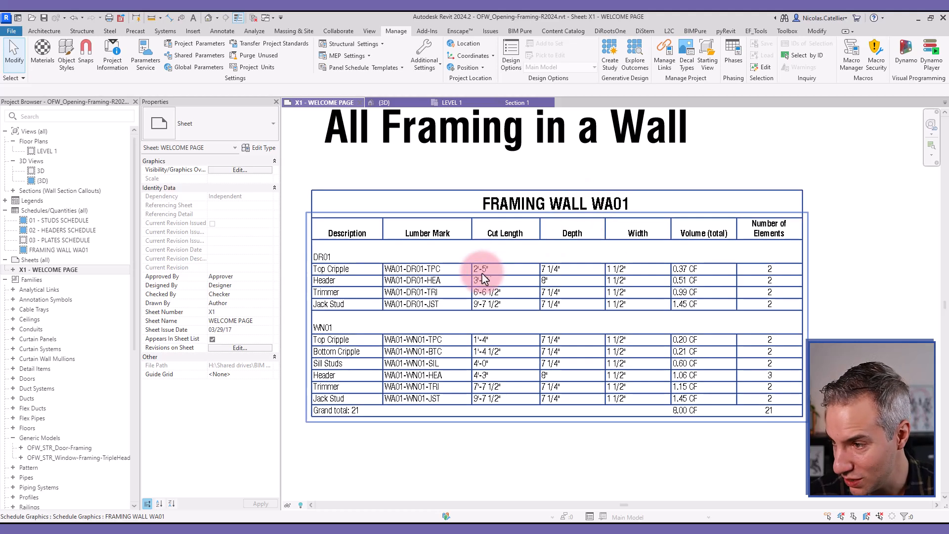
pyautogui.moveTo(653, 285)
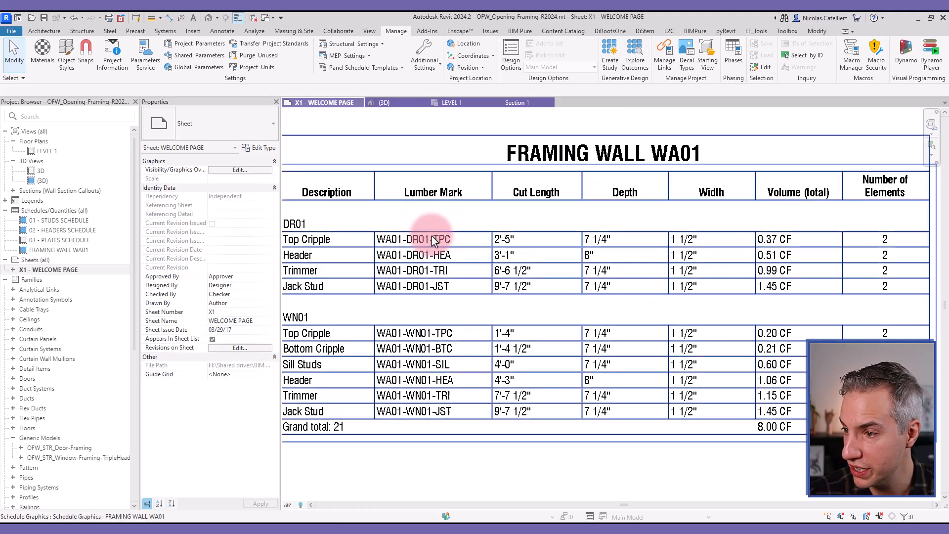
# Return from the WELCOME PAGE framing schedule to the 3D model view
pyautogui.click(382, 103)
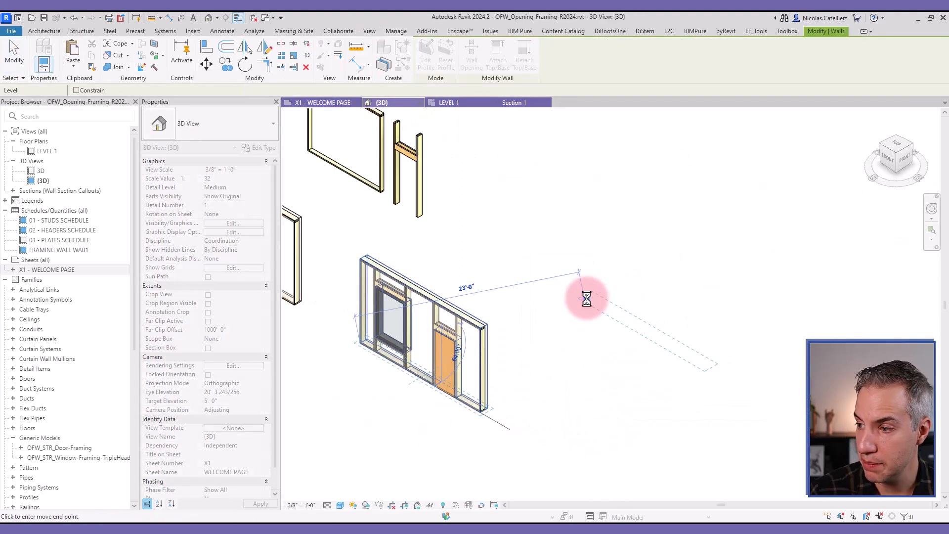
# Place a copy of the plain wall and review its current layer structure
pyautogui.click(630, 285)
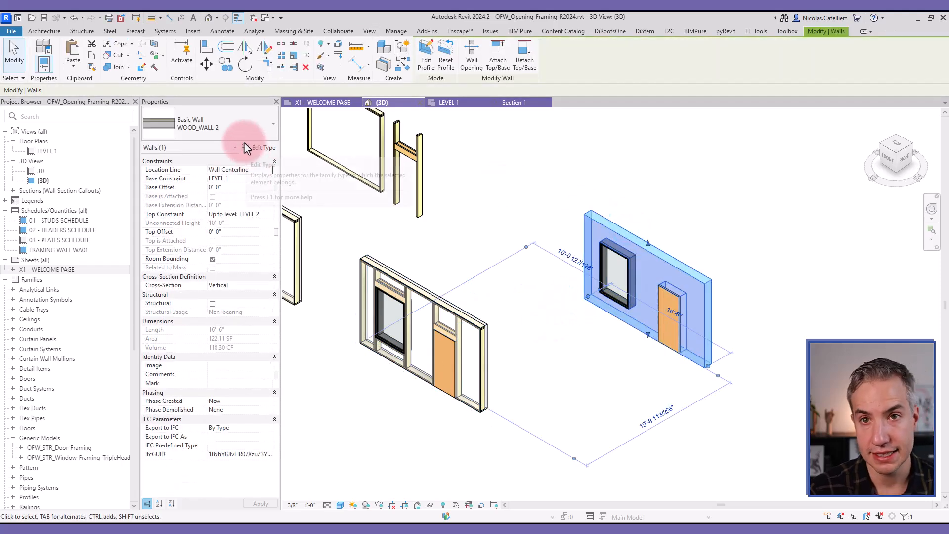
pyautogui.click(261, 148)
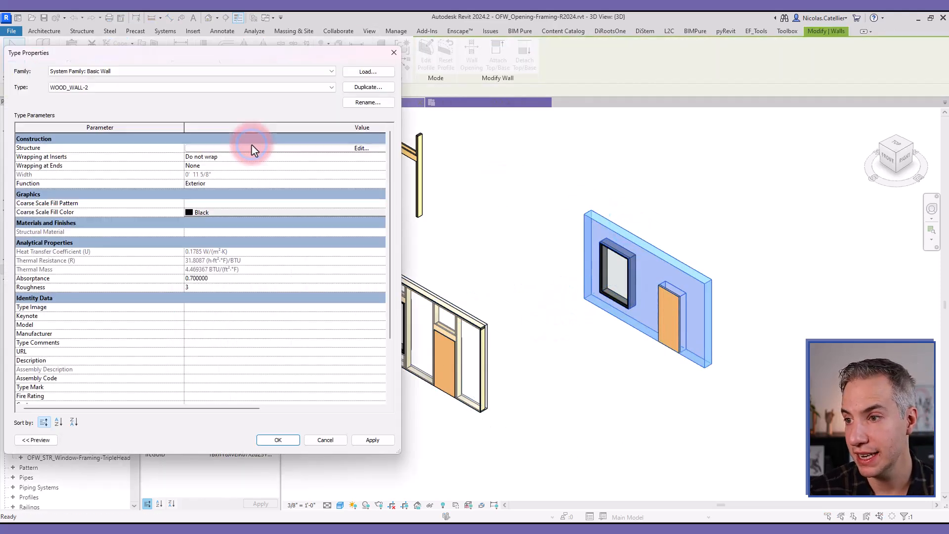
pyautogui.click(362, 148)
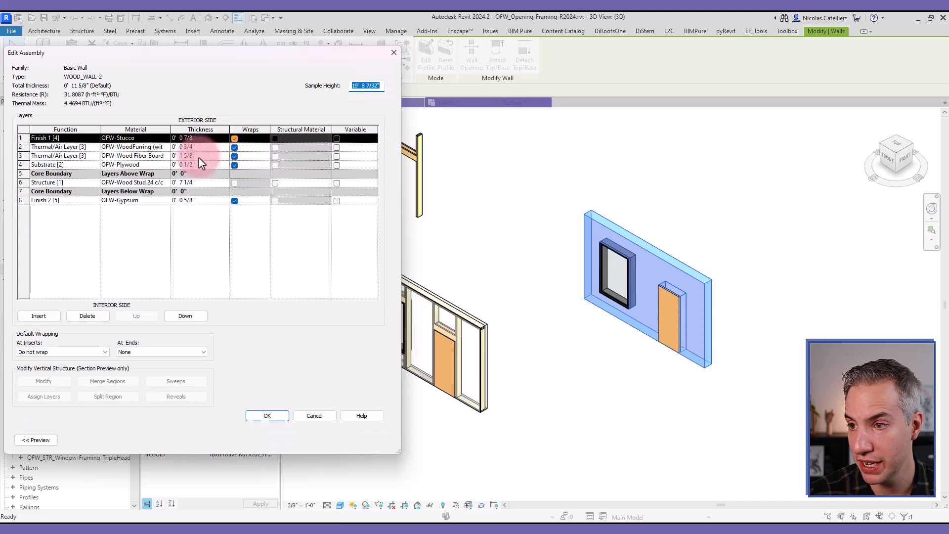
pyautogui.click(267, 415)
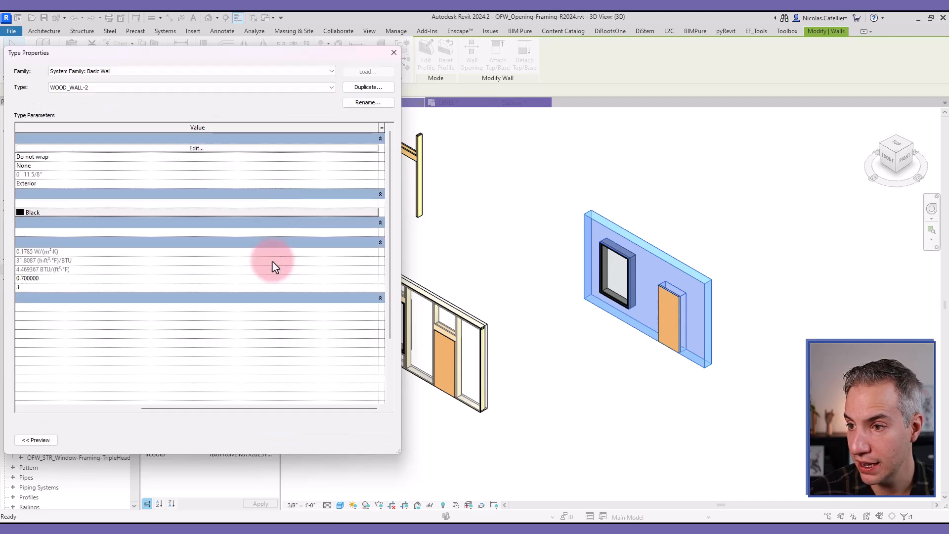
# Duplicate the type as WOOD_WALL-2 2 with a thinner 9 7/8" assembly and apply it
pyautogui.click(368, 87)
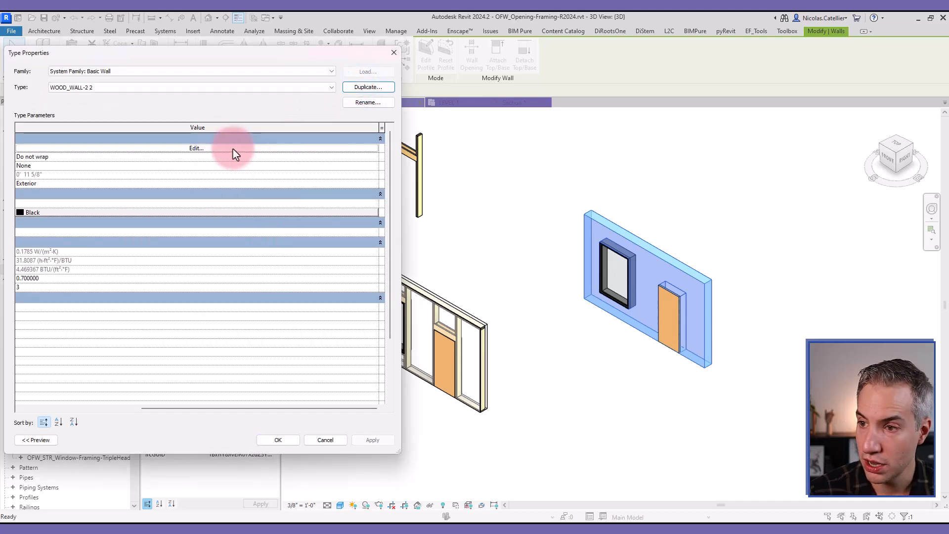
pyautogui.click(196, 148)
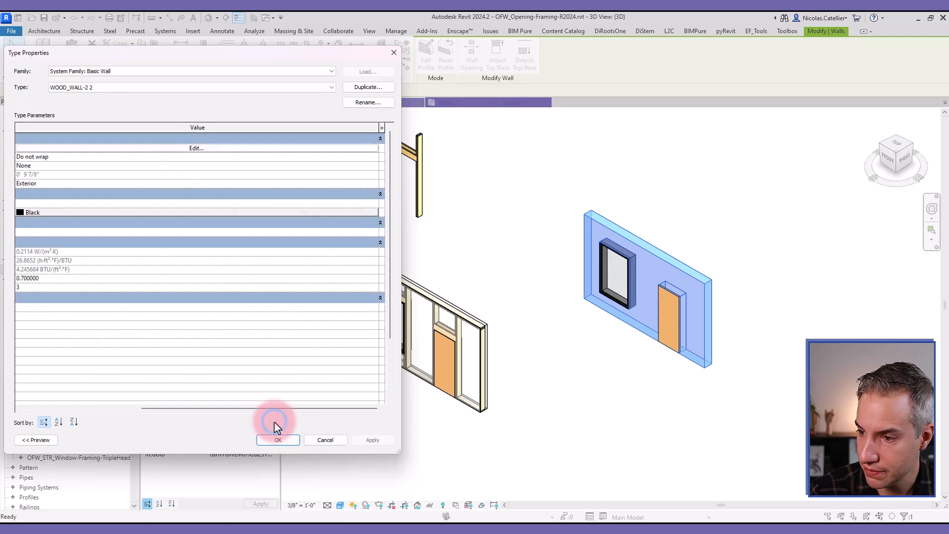
pyautogui.click(277, 439)
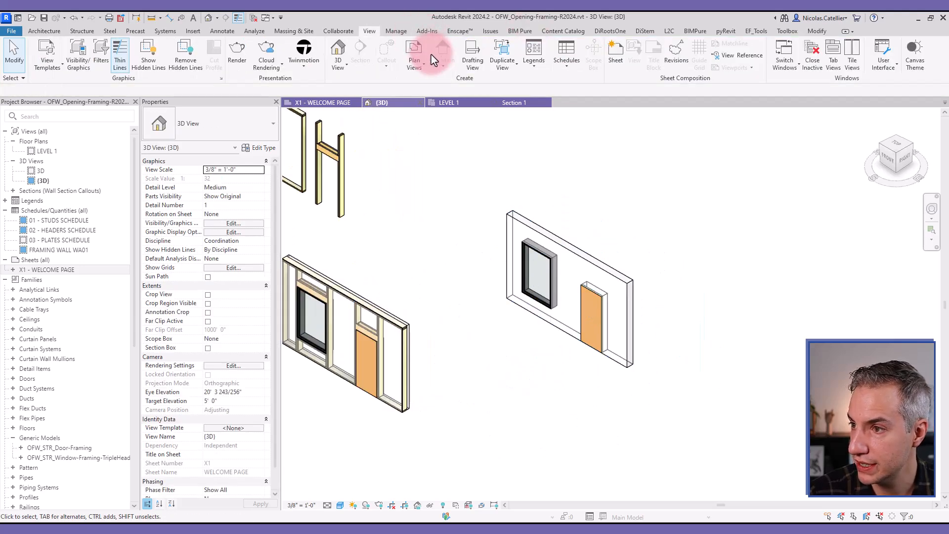
# Run the Frame-All-Openings Dynamo Player script on the thinner copied wall
pyautogui.click(396, 30)
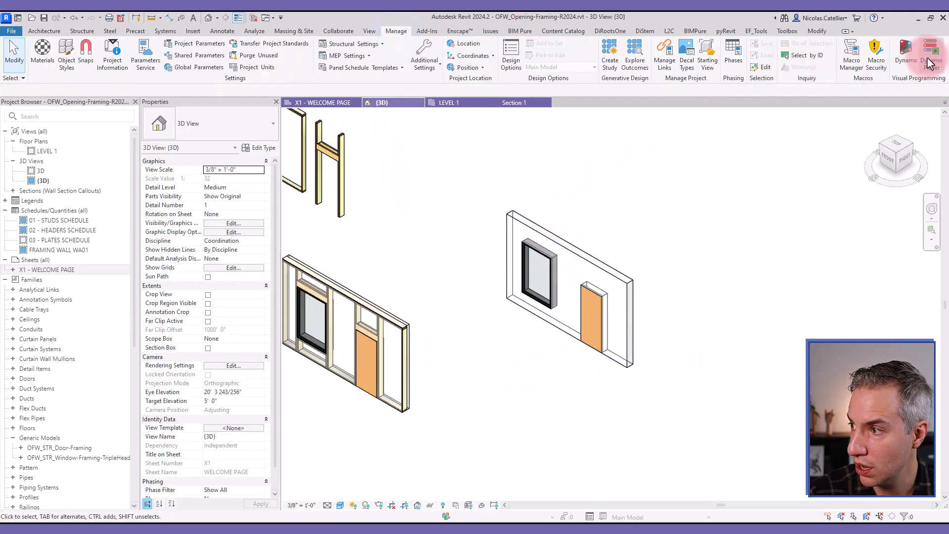
pyautogui.click(932, 54)
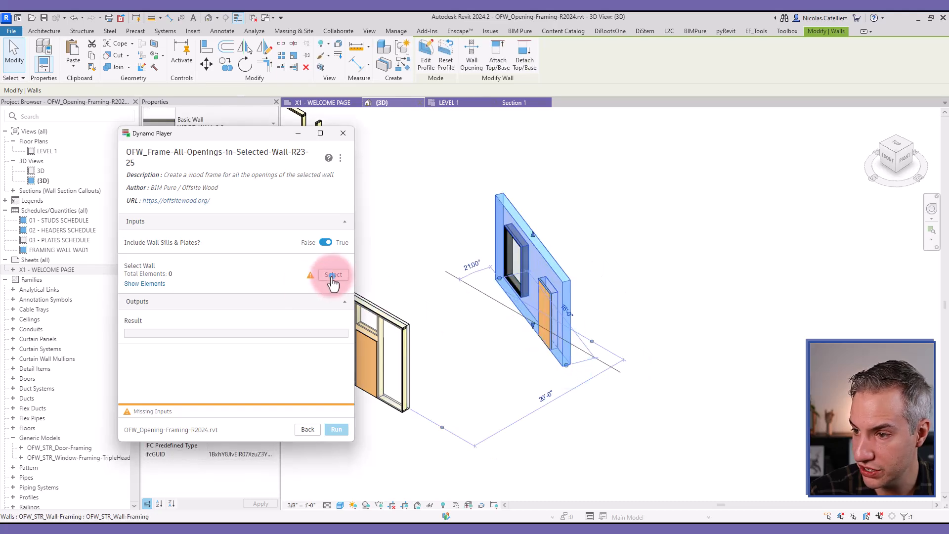
pyautogui.click(336, 429)
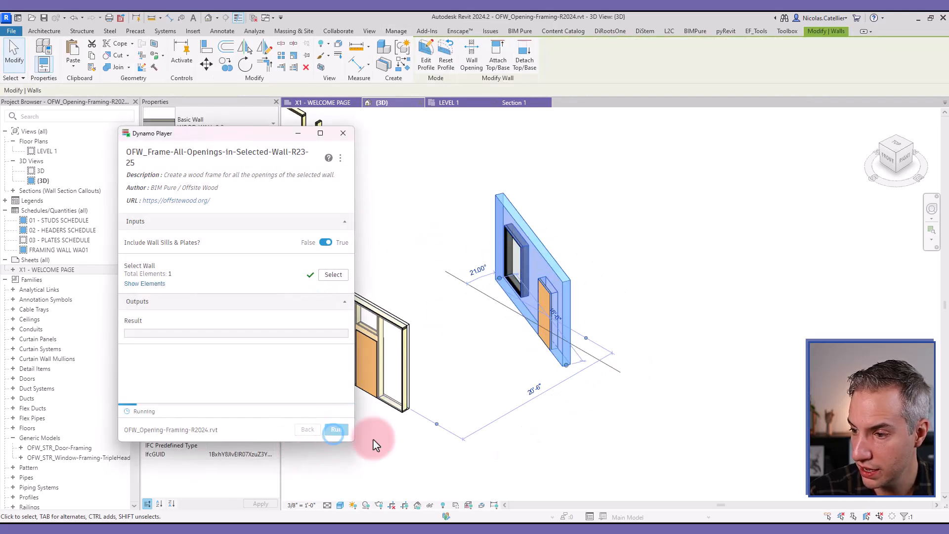
pyautogui.click(335, 429)
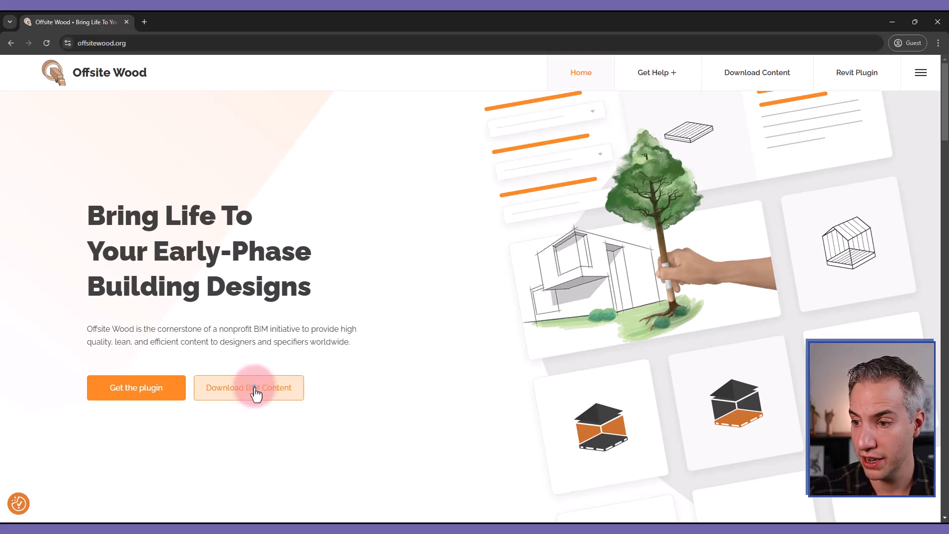
# Go to the Download BIM Content page on offsitewood.org
pyautogui.click(249, 388)
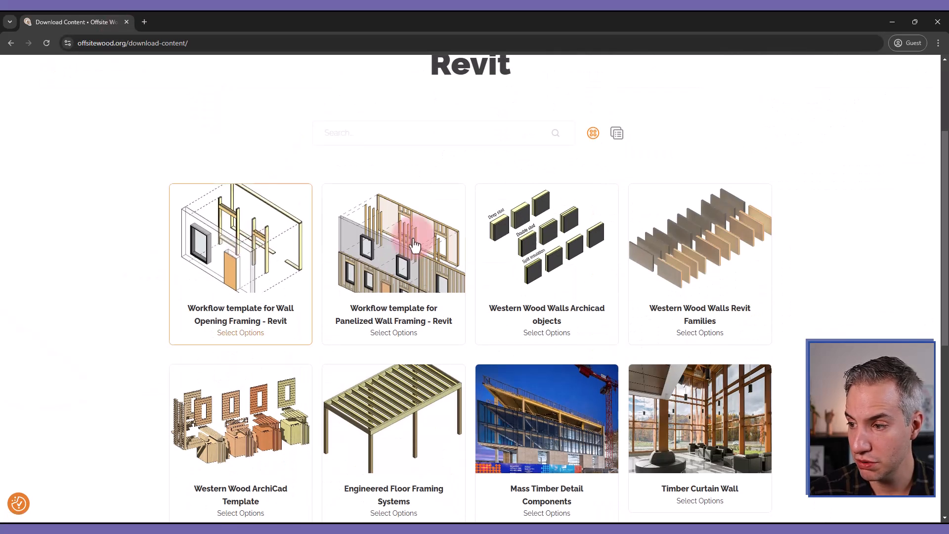